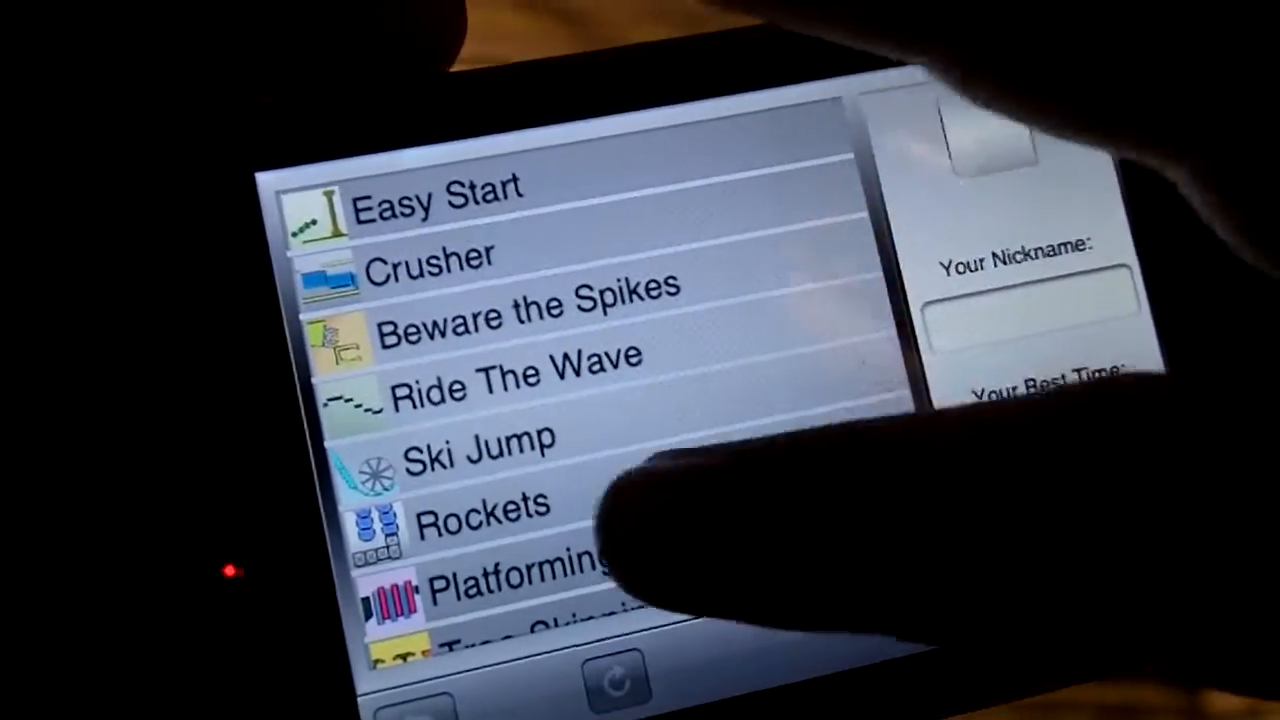
{"action": "scroll", "scroll_direction": "down", "scroll_amount": 3}
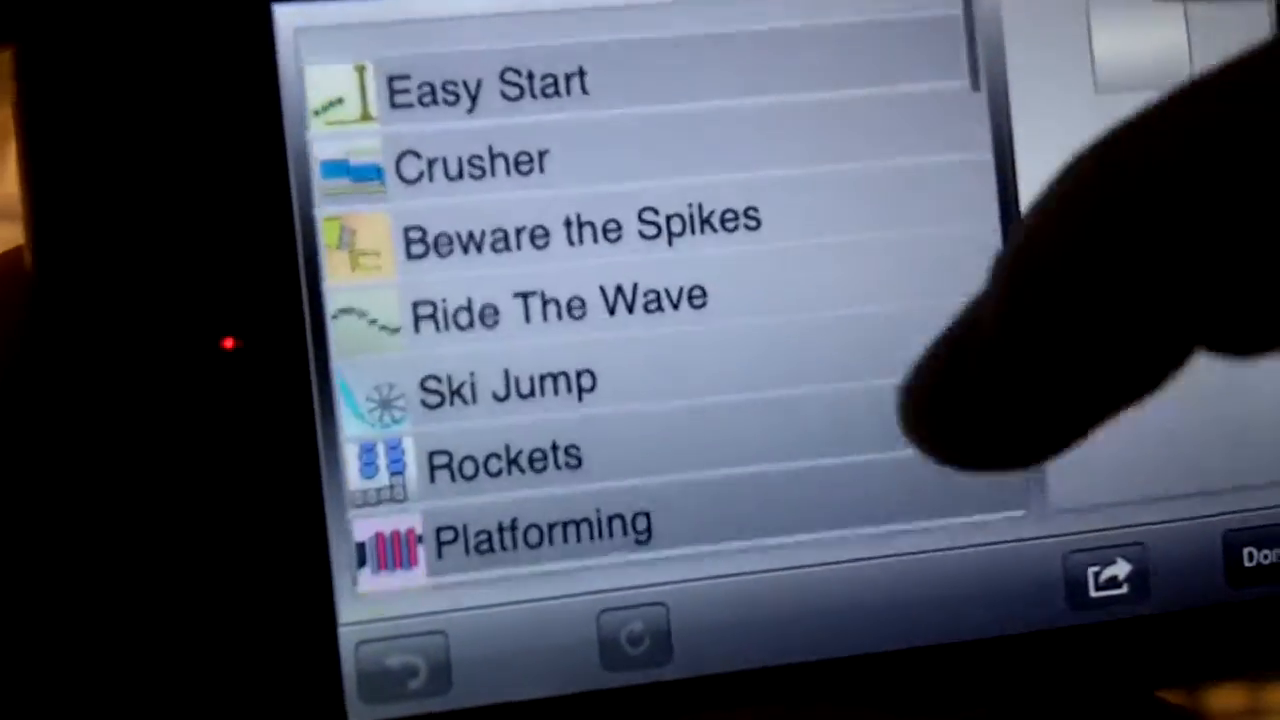
{"action": "scroll", "scroll_direction": "up", "scroll_amount": 3}
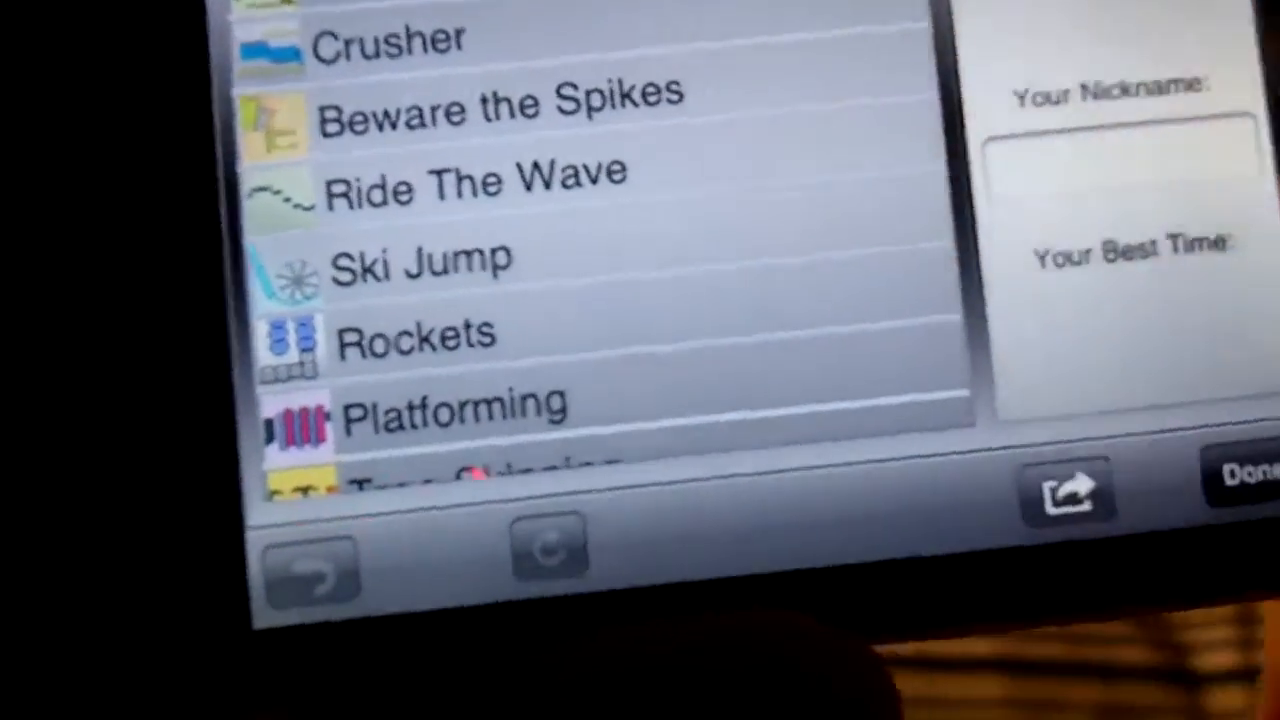